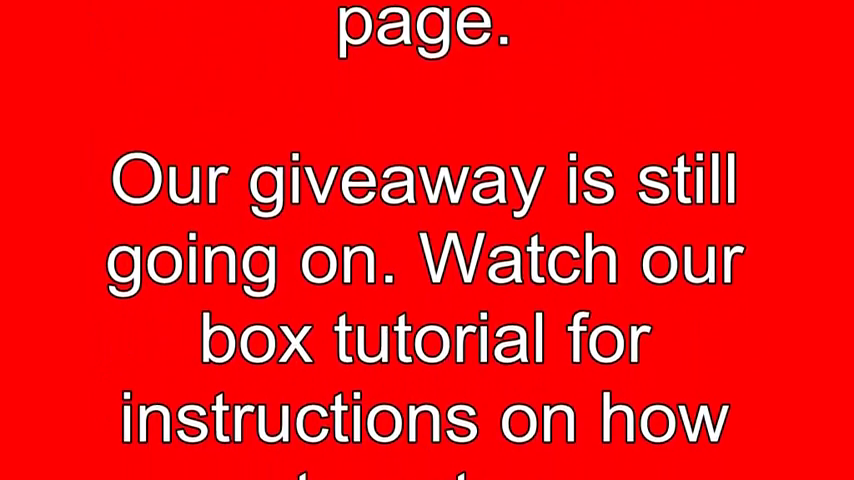
{"action": "scroll", "scroll_direction": "down", "scroll_amount": 3}
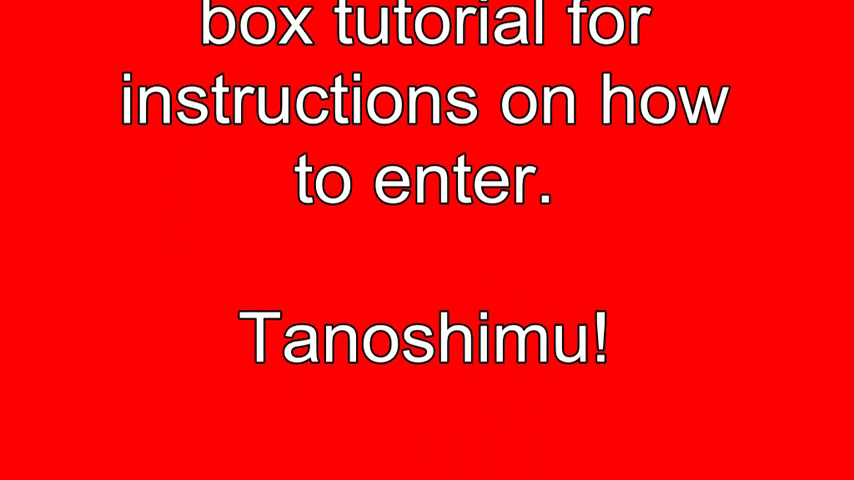